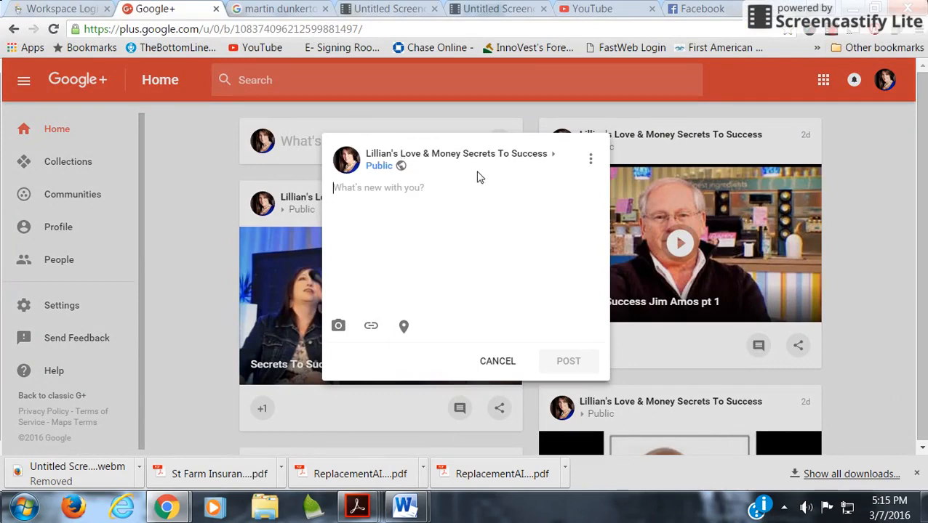
- Draft a new public post reading "How to delete a G+ post"
text(How to d)
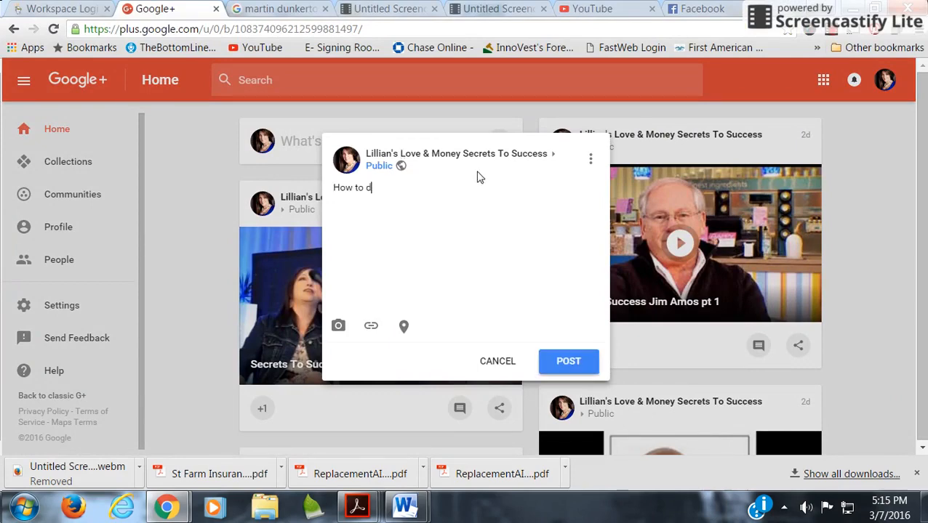
text(elete a G+ post)
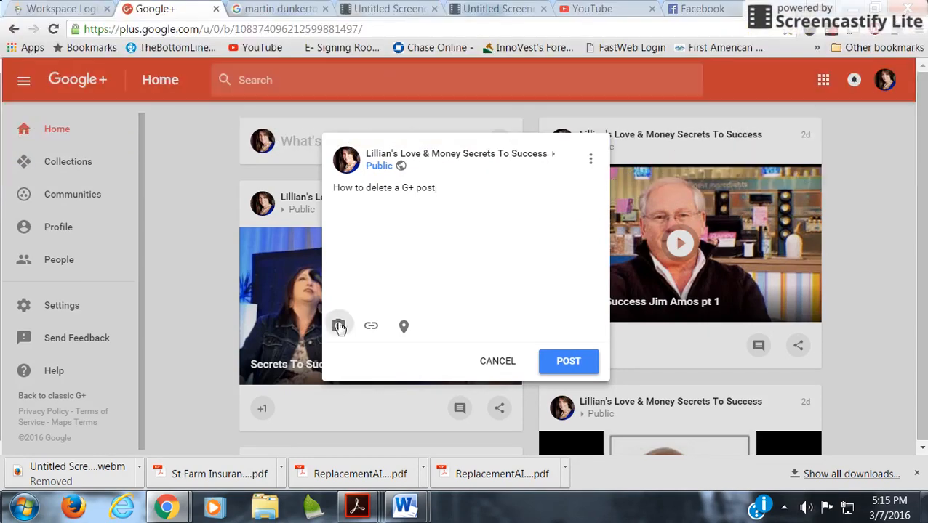
- Attach the first orange banner photo to the draft and publish the post
click(339, 325)
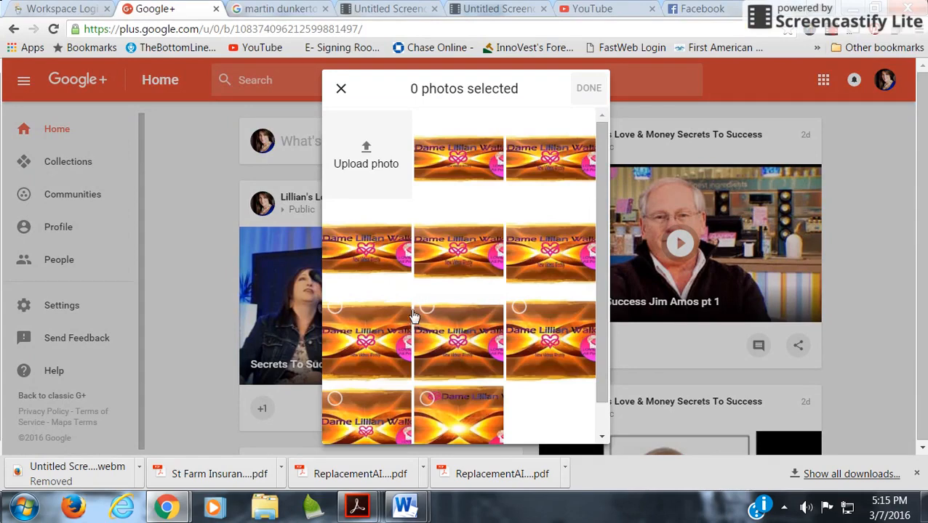
click(458, 157)
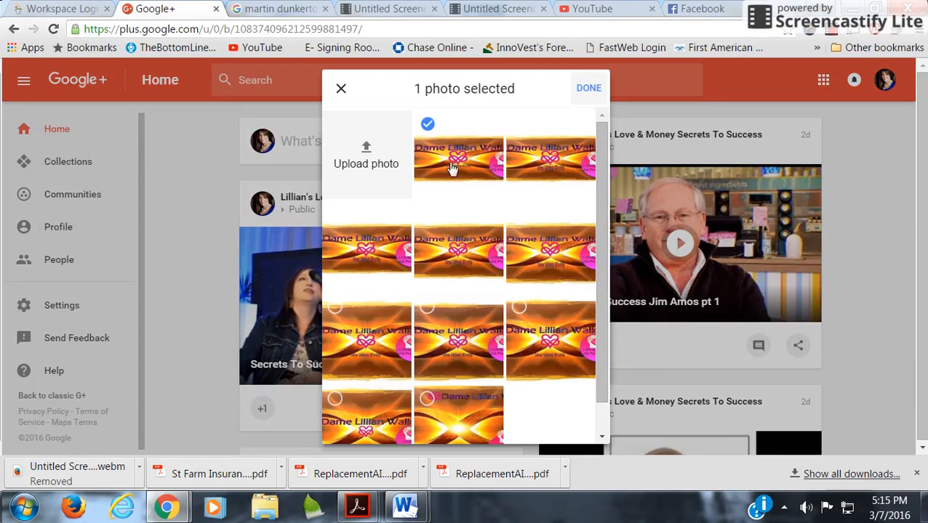
click(587, 89)
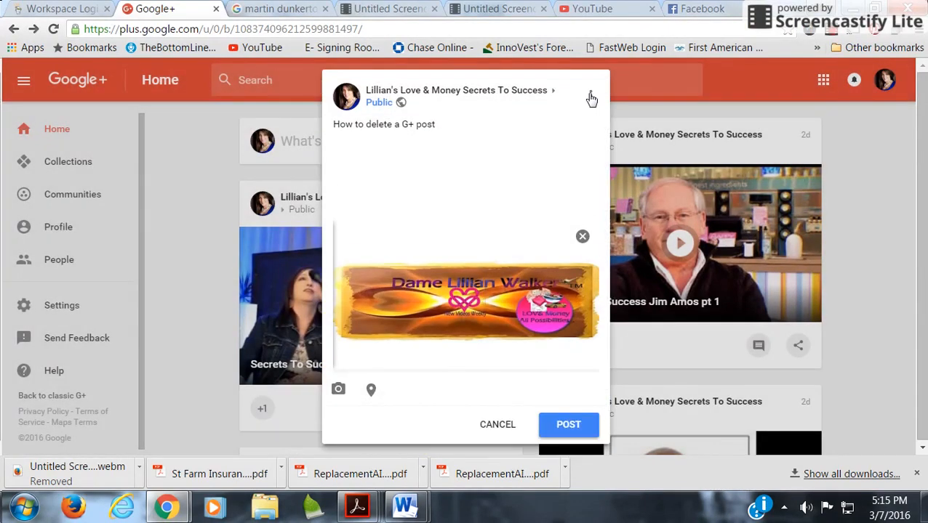
click(569, 425)
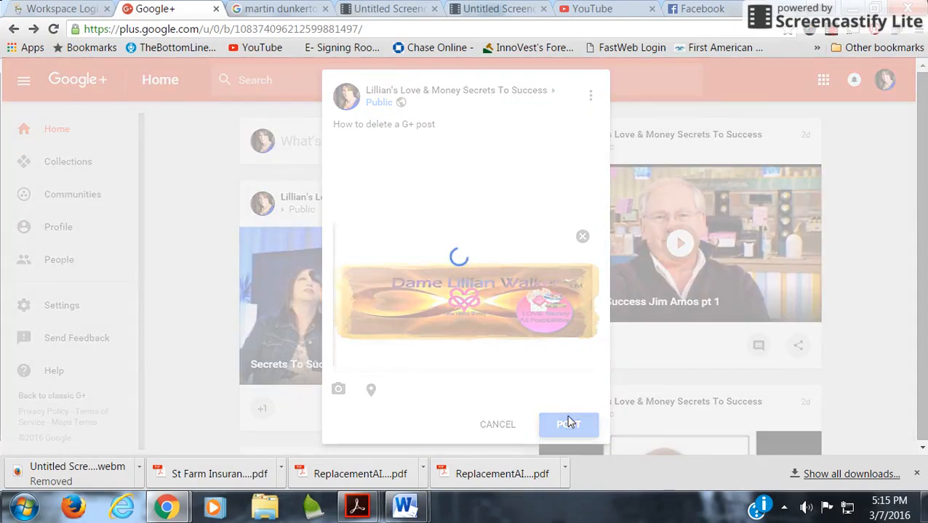
- Open the newly published post on its own page and show its options menu
click(569, 425)
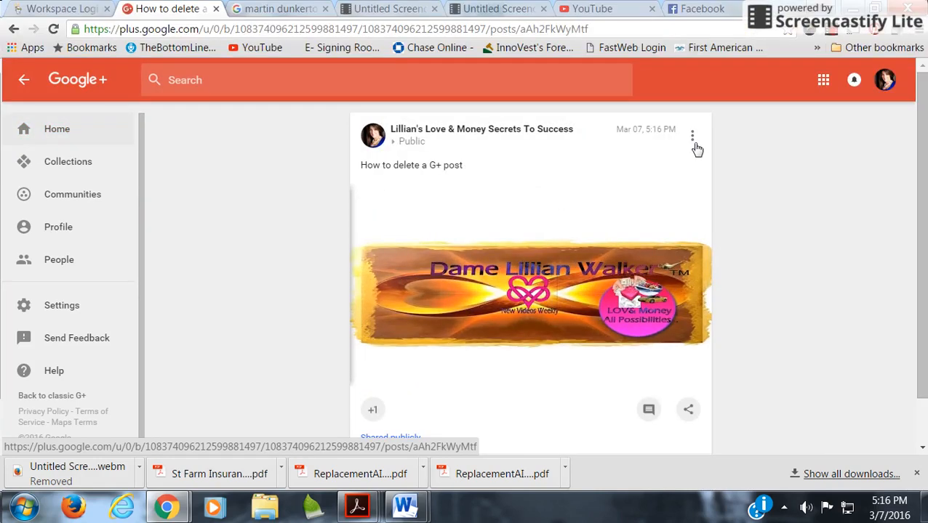
click(693, 132)
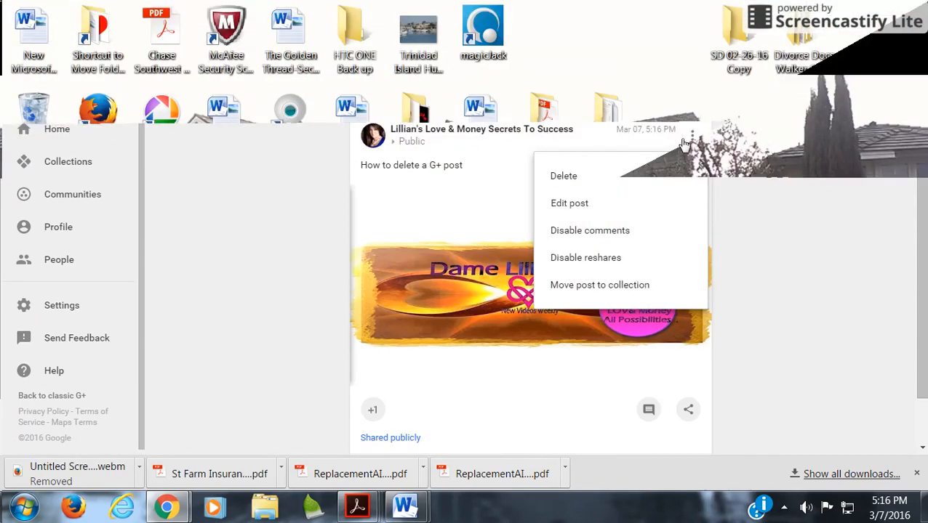
- Choose Delete so the 'Delete post' confirmation appears for the test post
click(564, 174)
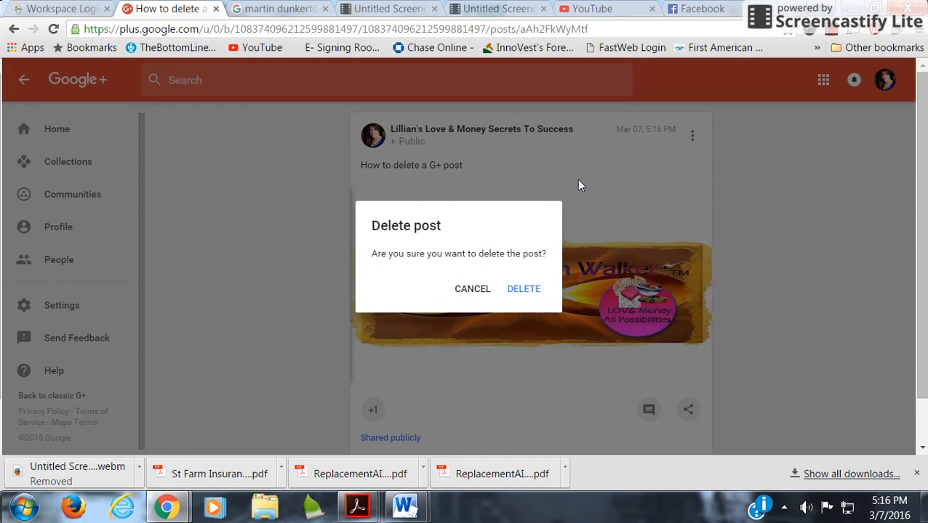
mouse_move(523, 291)
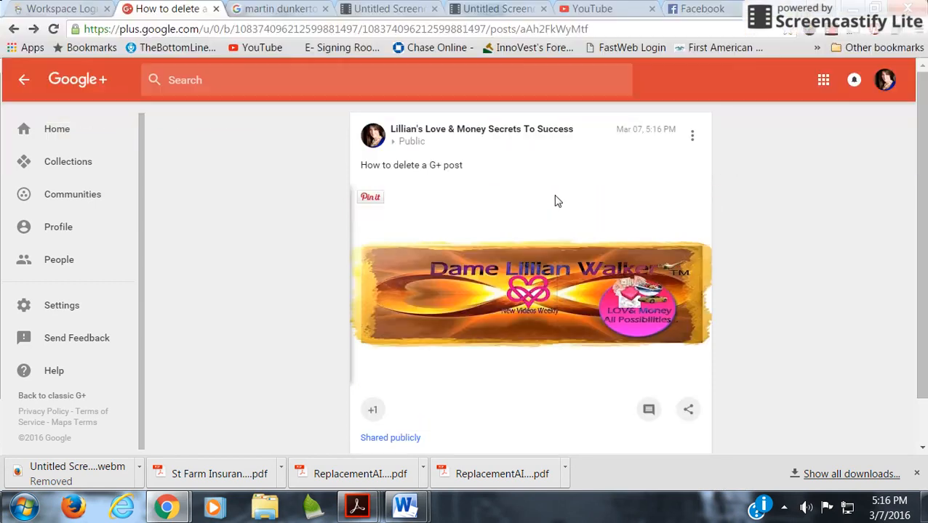
- Reopen the post's three-dot menu and choose Delete to remove the test post
click(692, 136)
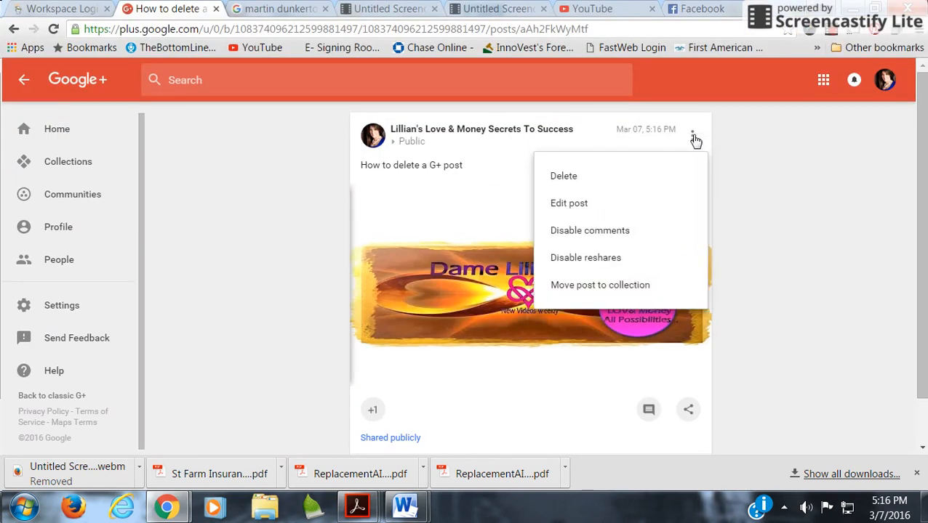
click(564, 176)
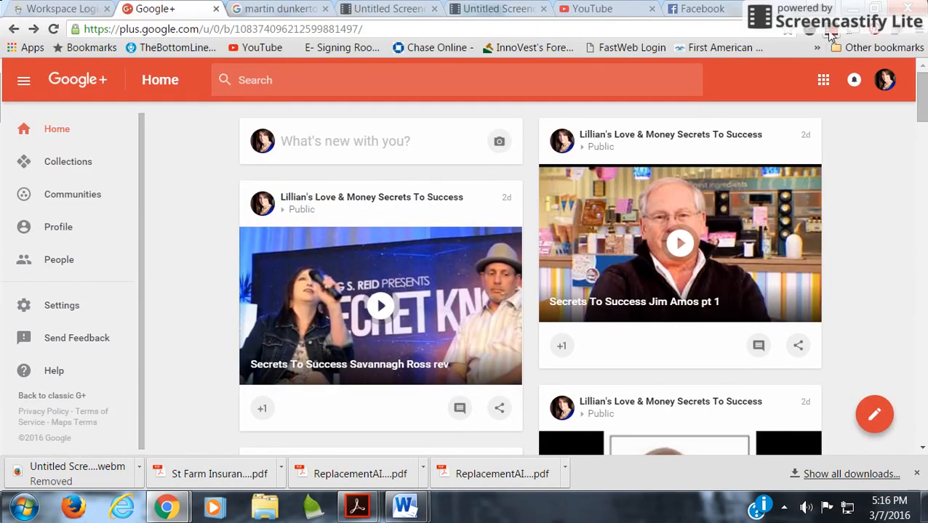
mouse_move(827, 36)
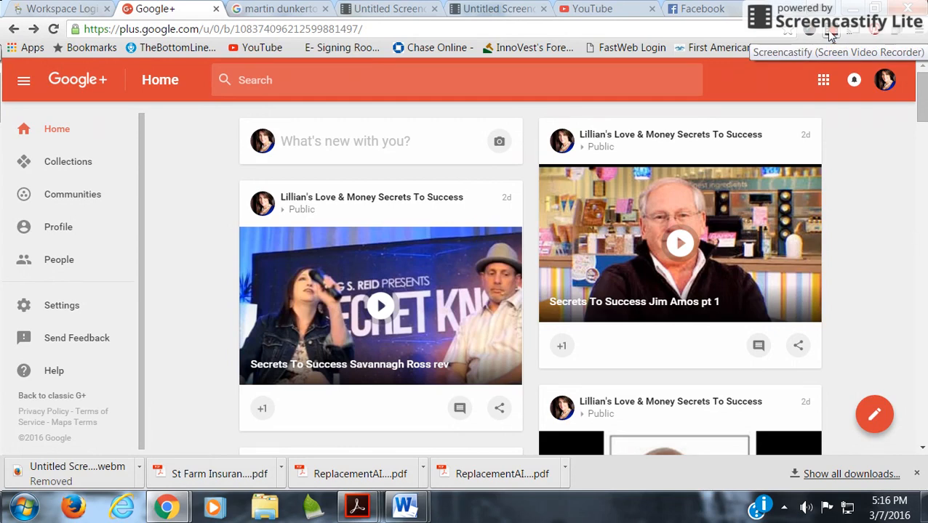